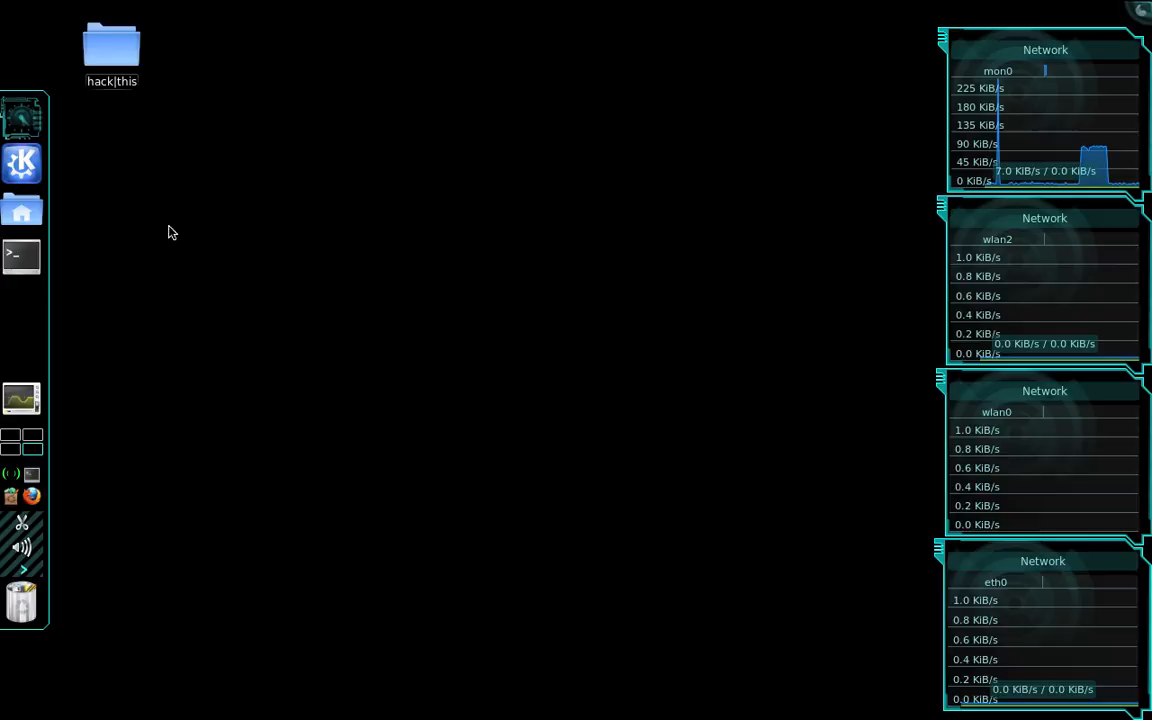
- Launch gerix-wifi-cracker-ng from the BackTrack Wireless/WLAN Exploitation menu
left_click(22, 164)
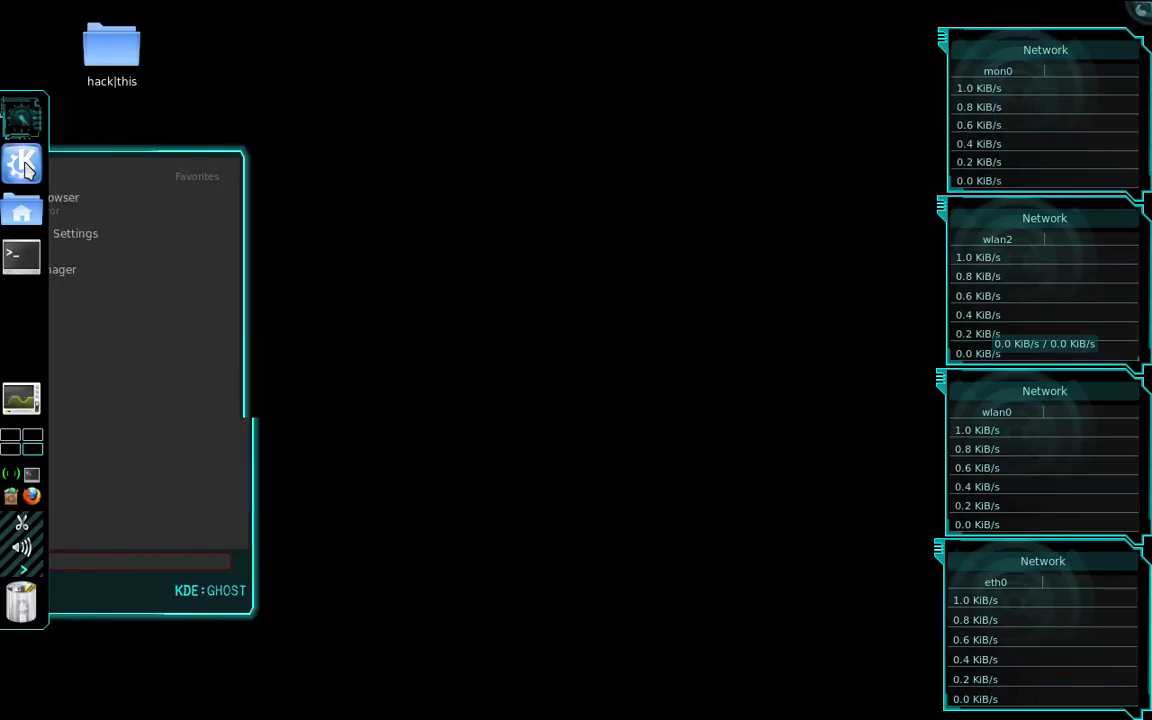
left_click(172, 228)
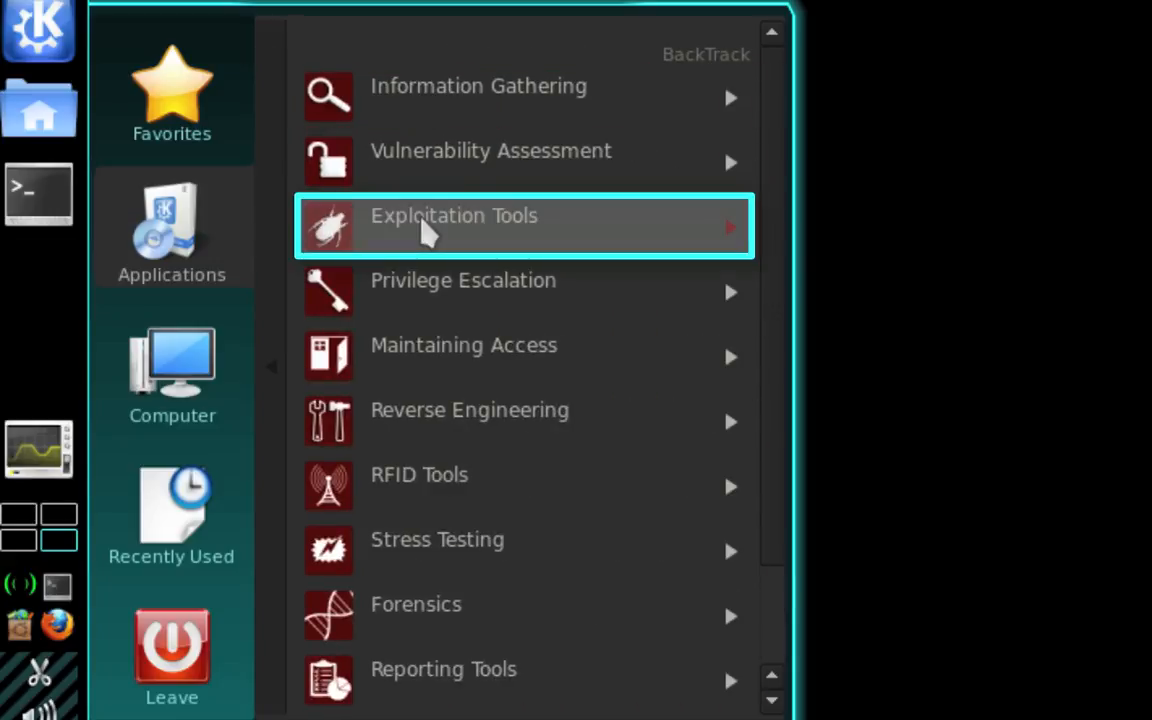
left_click(452, 216)
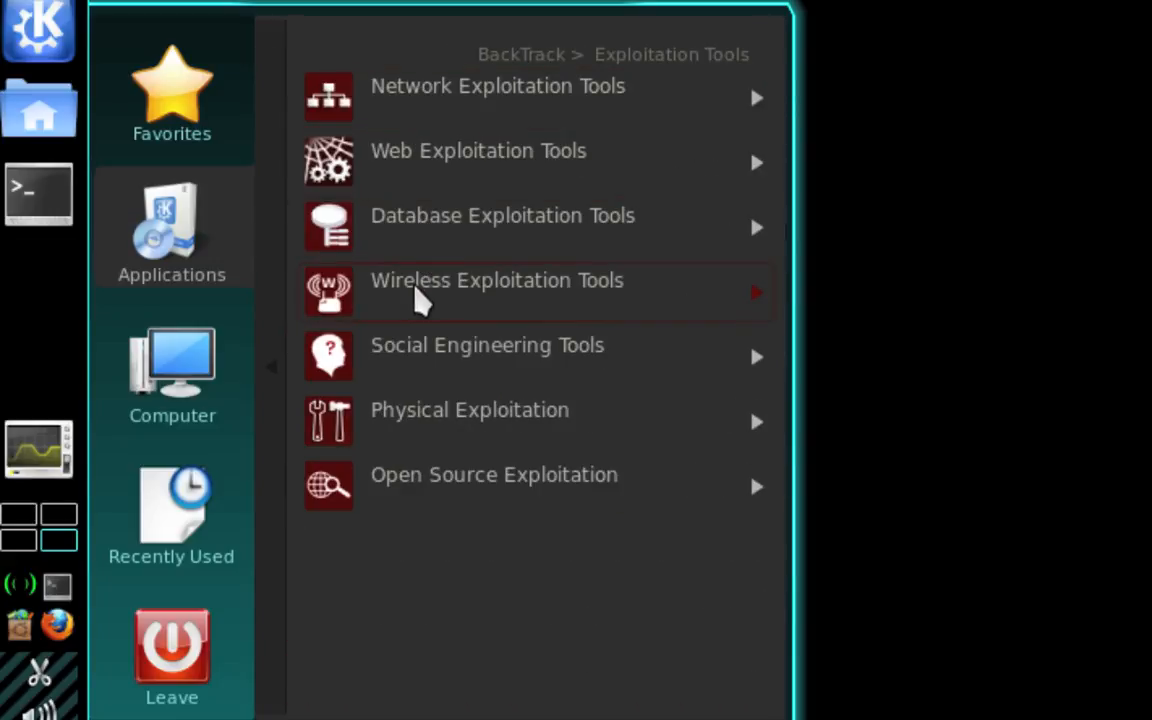
left_click(496, 292)
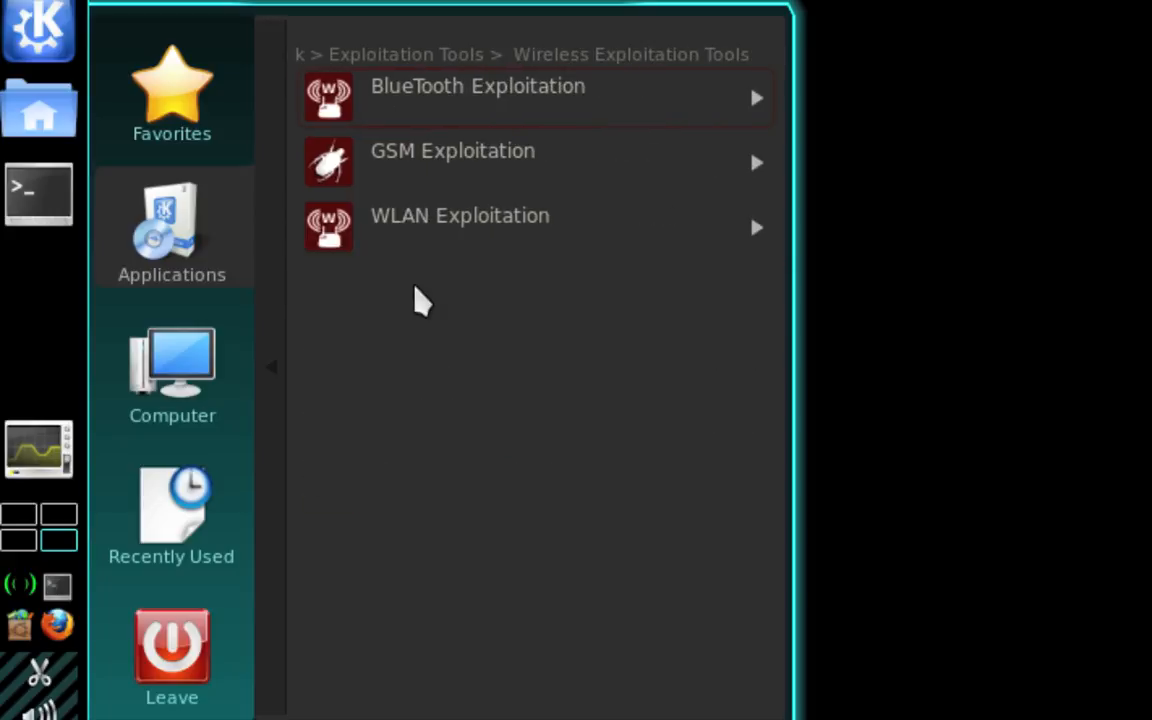
mouse_move(436, 240)
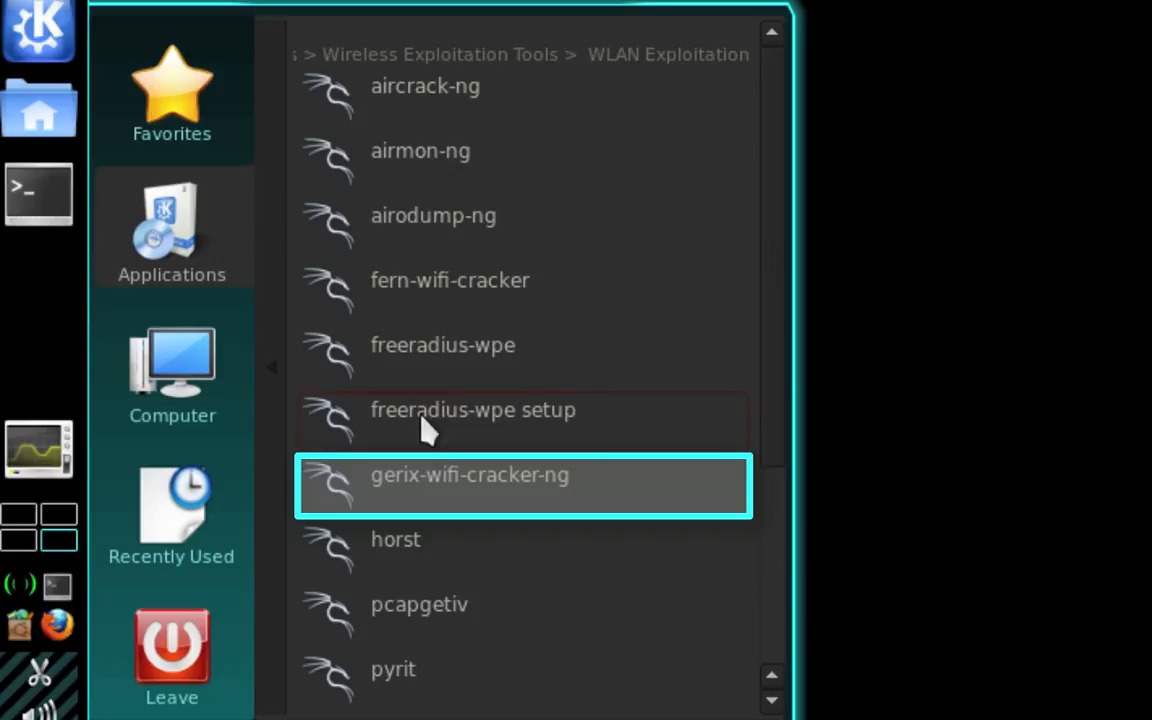
left_click(468, 476)
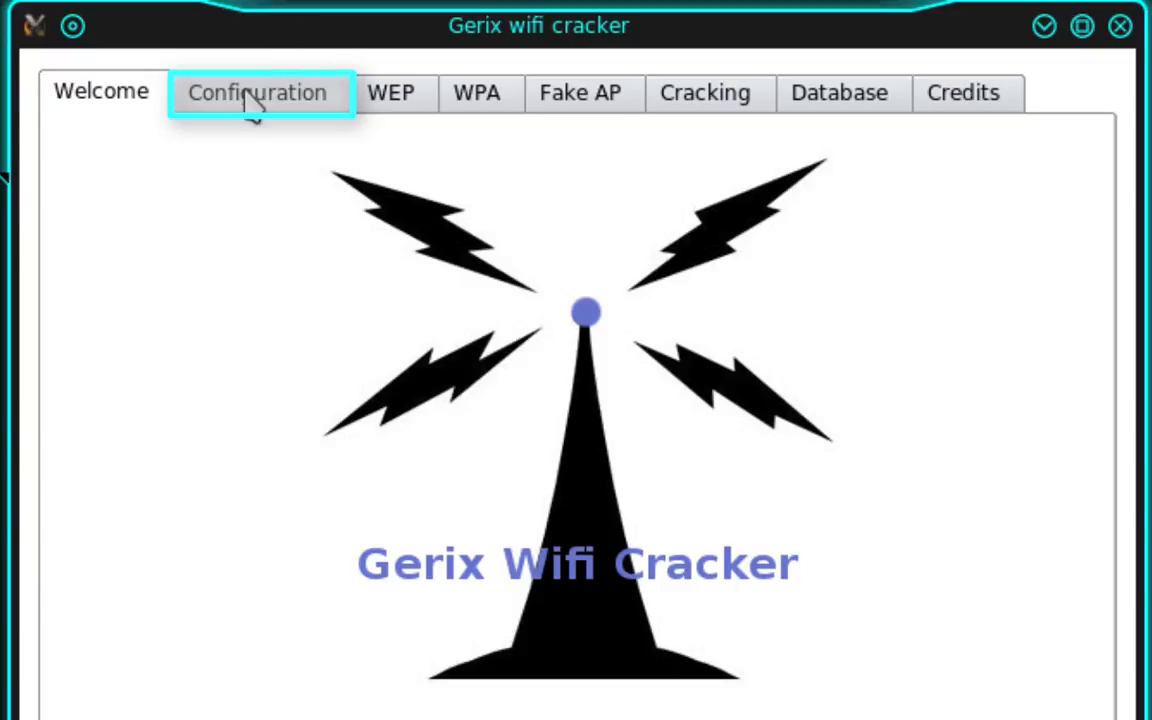
- In Configuration, randomize wlan2's MAC address and enable monitor mode on it
left_click(256, 92)
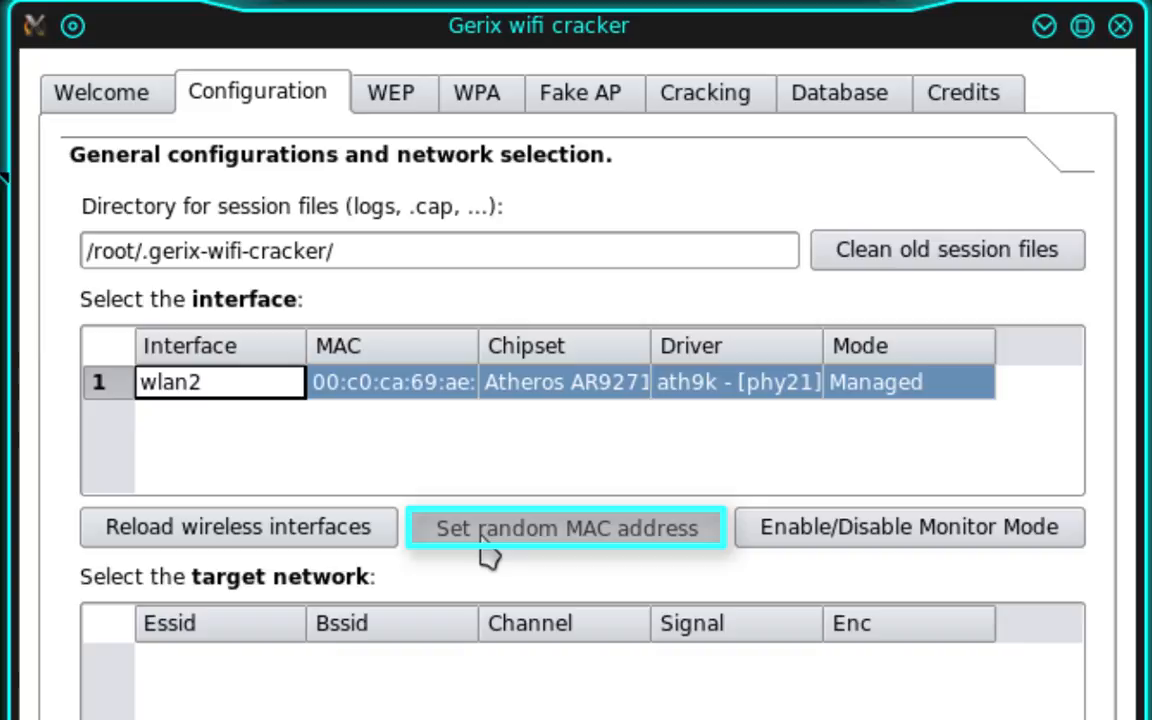
left_click(564, 528)
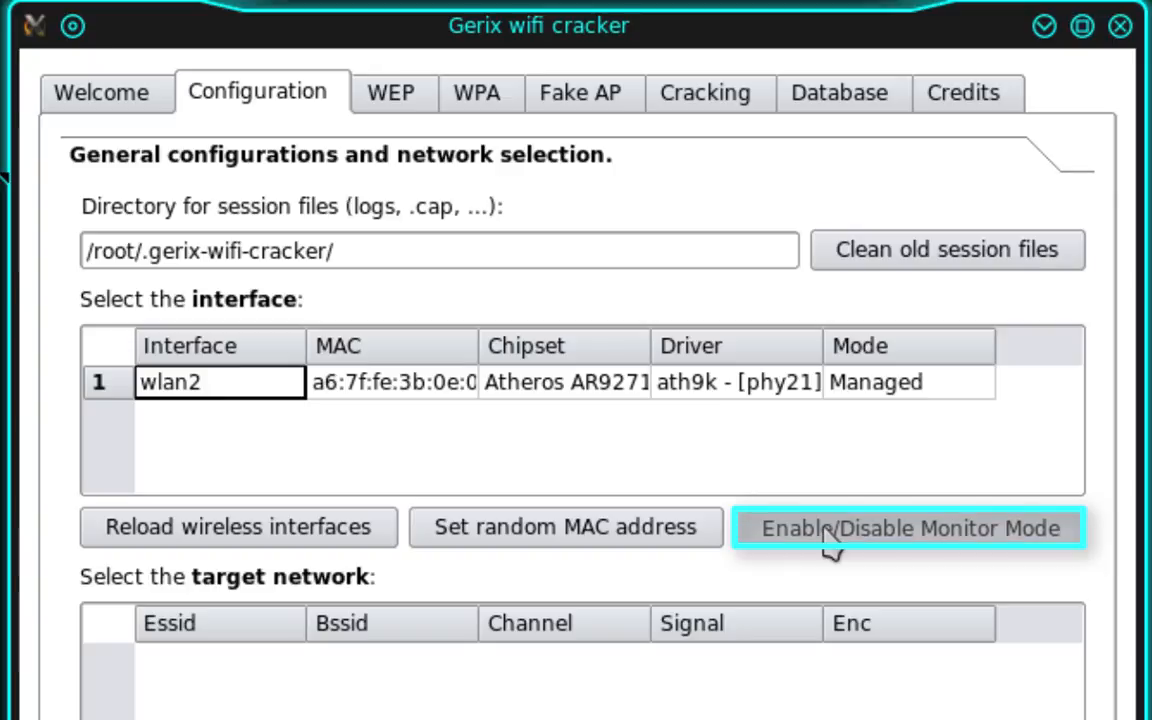
left_click(908, 528)
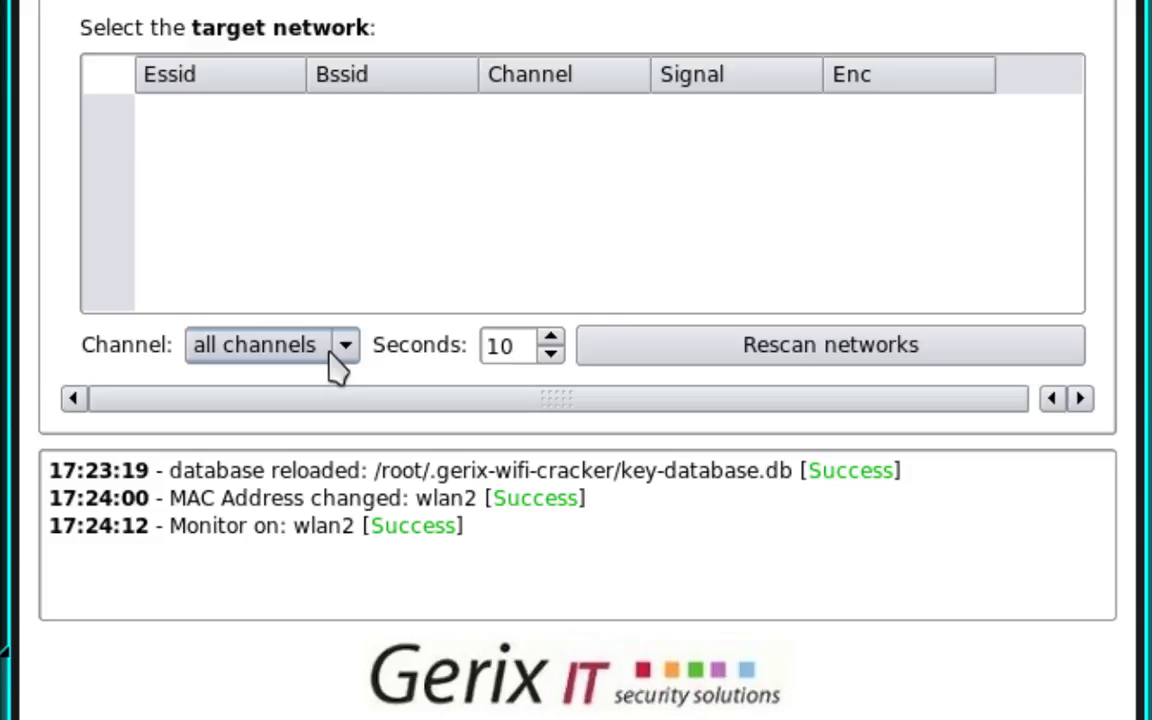
mouse_move(548, 388)
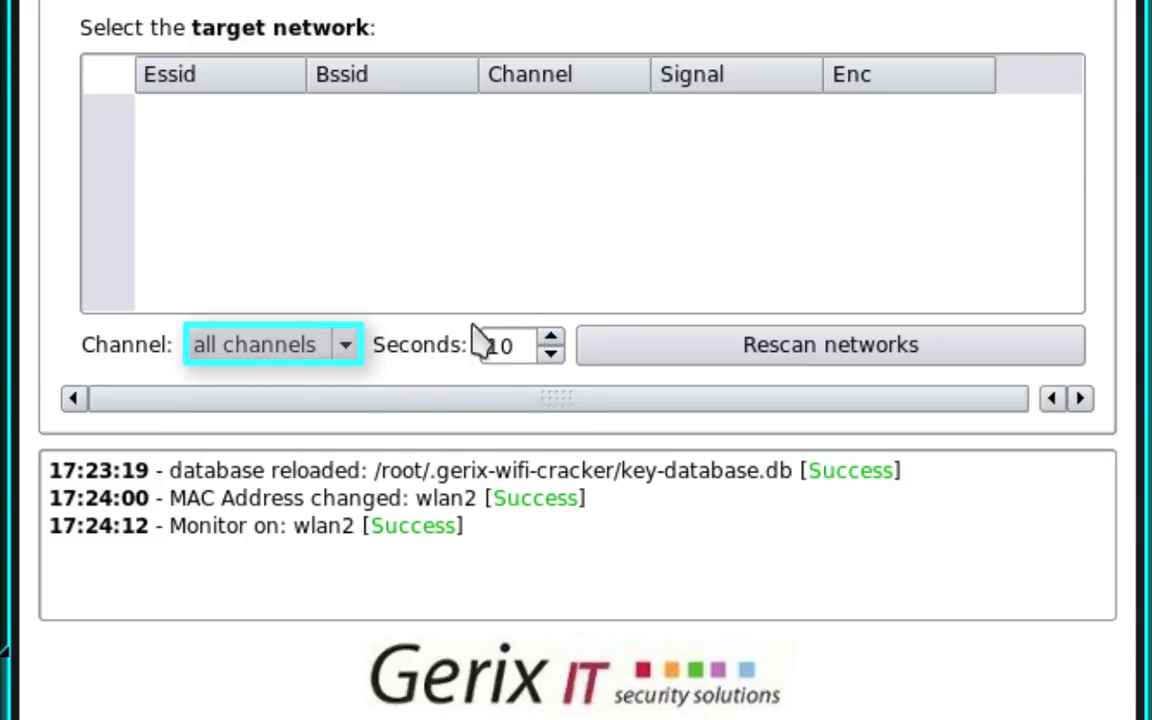
mouse_move(684, 344)
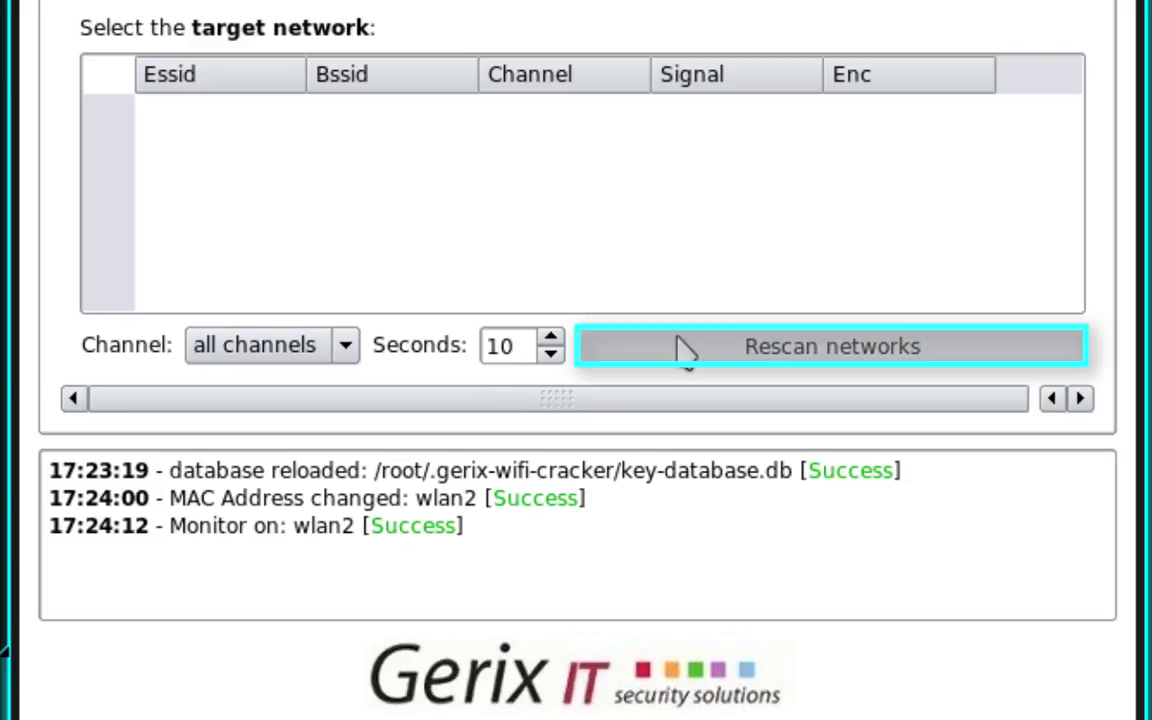
- Rescan networks and select the WEP network 2WIRE425 as target
left_click(830, 346)
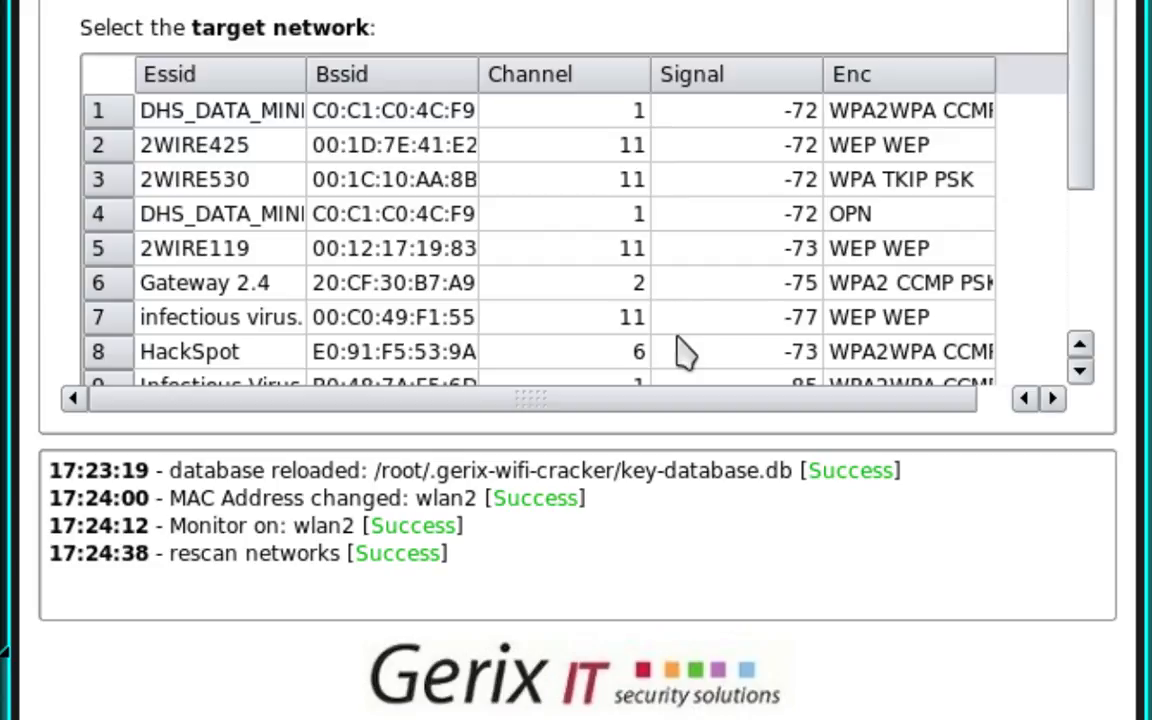
mouse_move(1084, 84)
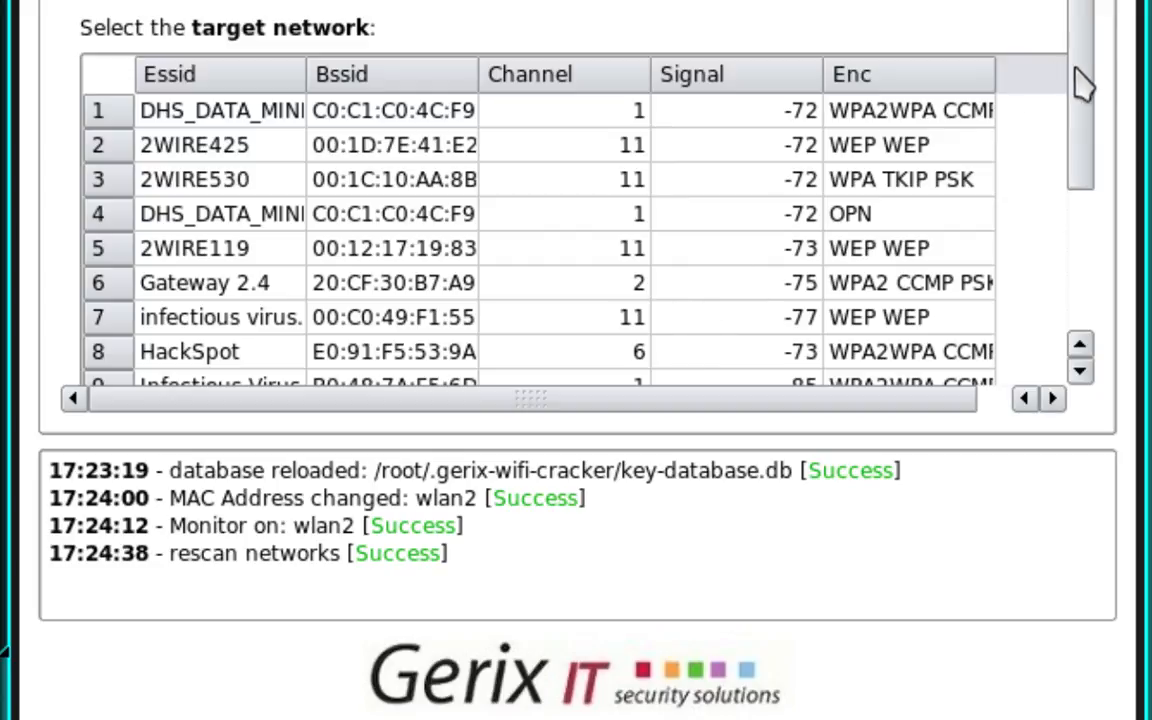
scroll("down", 3)
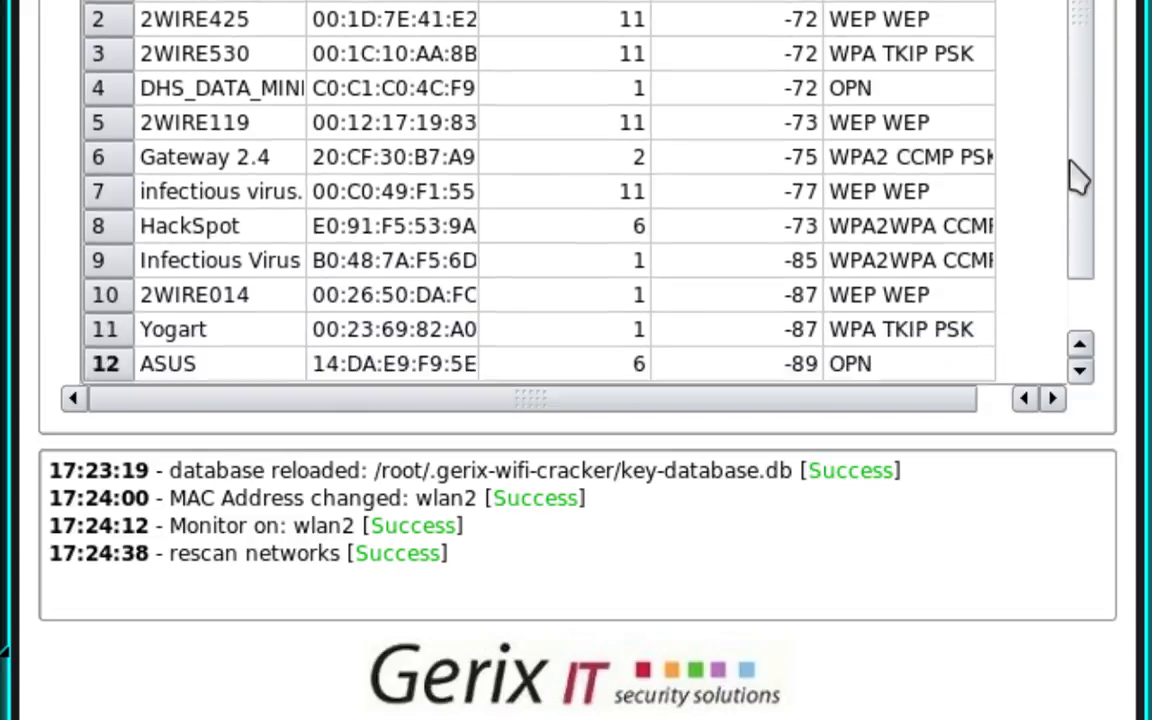
scroll("up", 3)
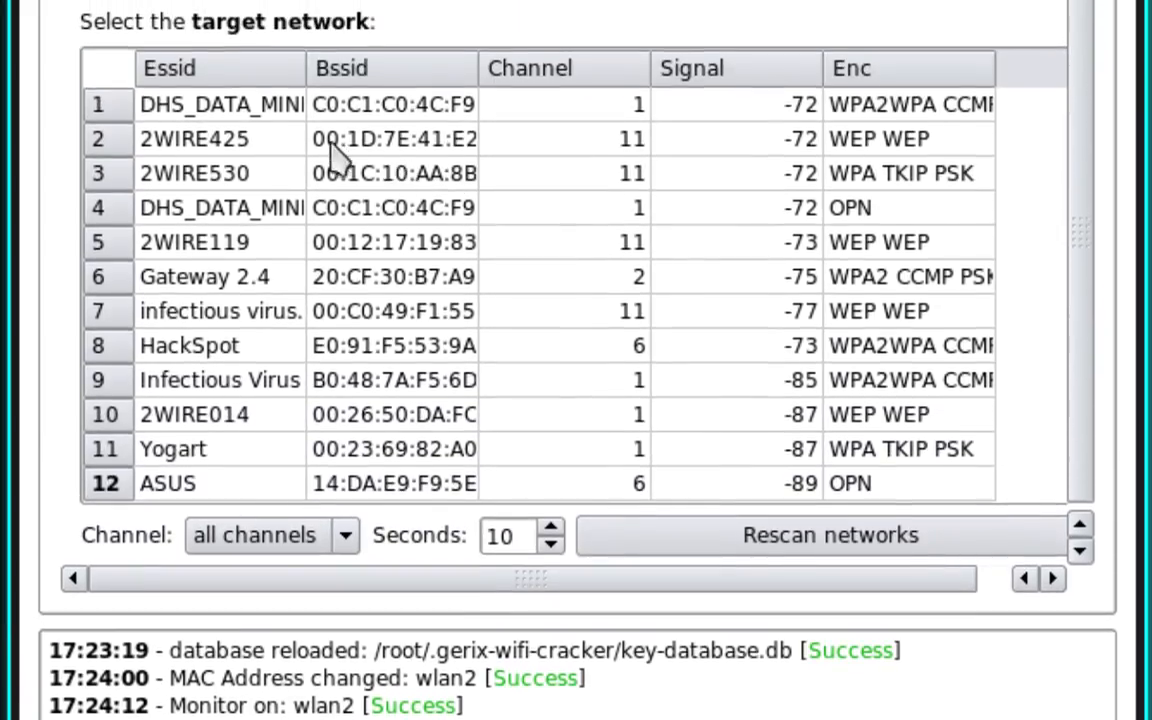
left_click(220, 68)
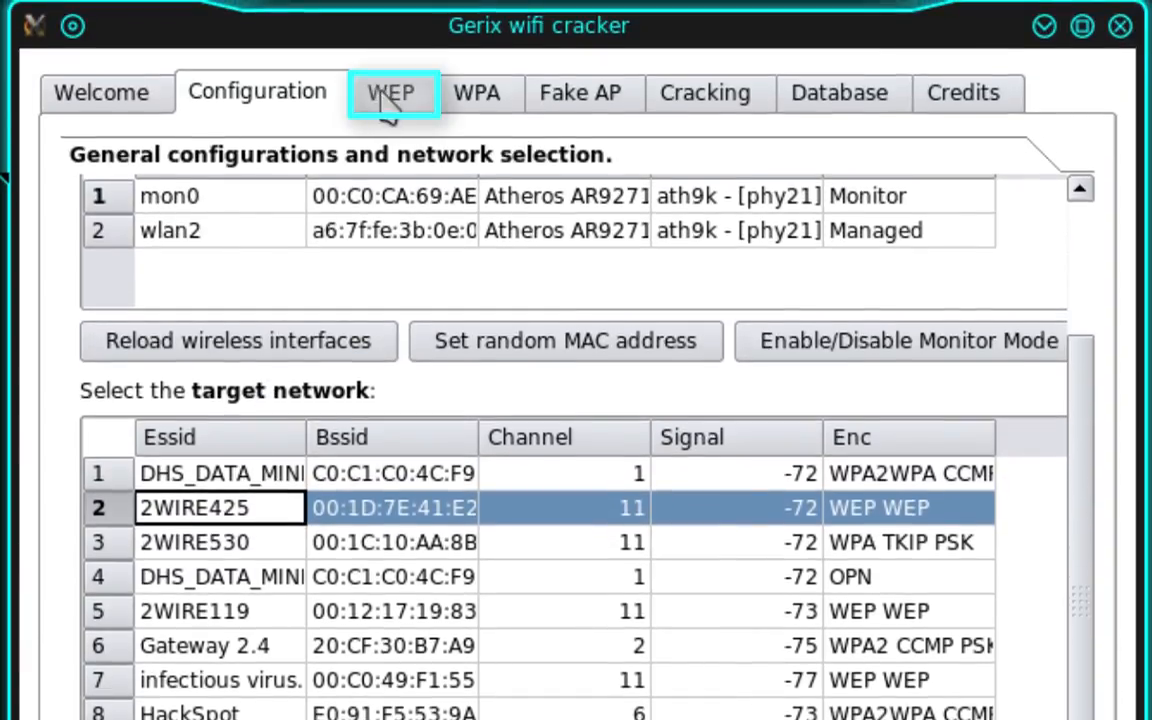
- From the WEP general functionalities, start sniffing and logging 2WIRE425 traffic on mon0
left_click(392, 92)
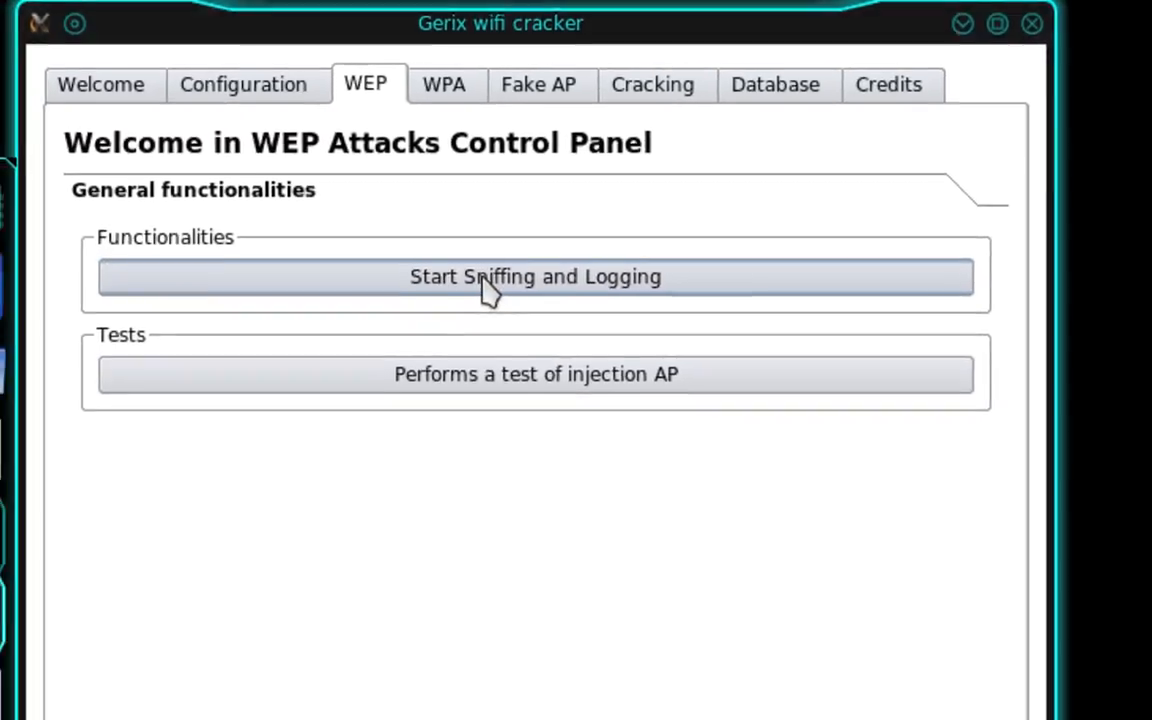
left_click(536, 276)
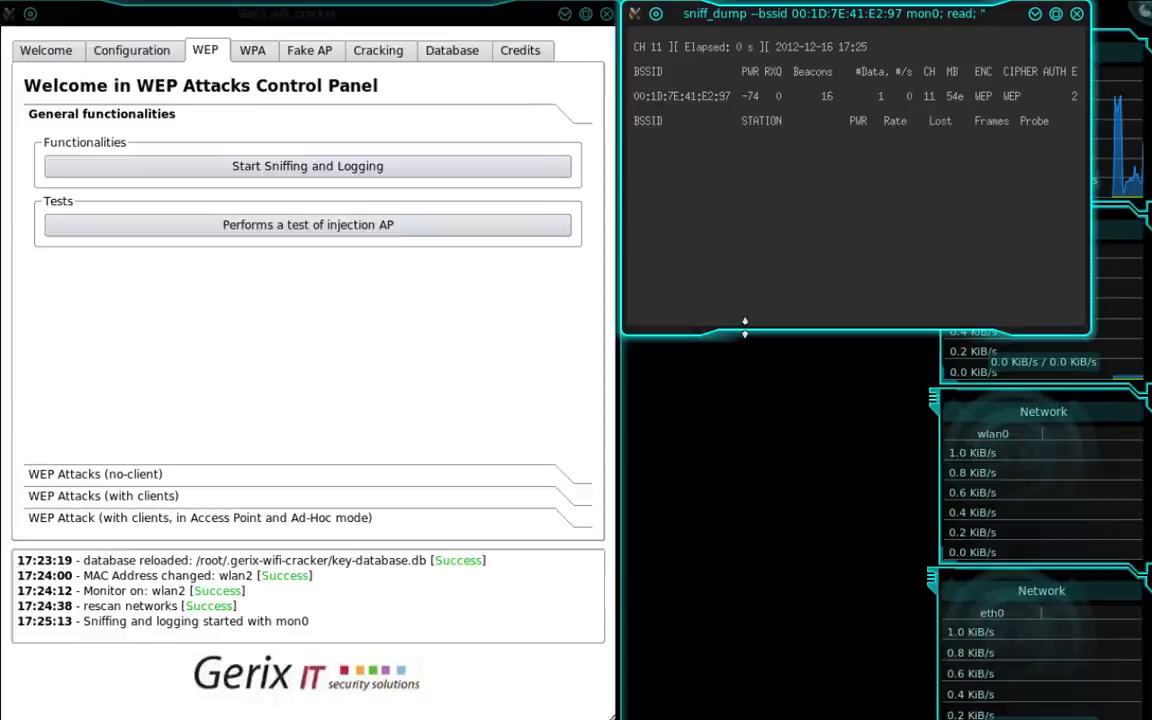
left_click(1056, 12)
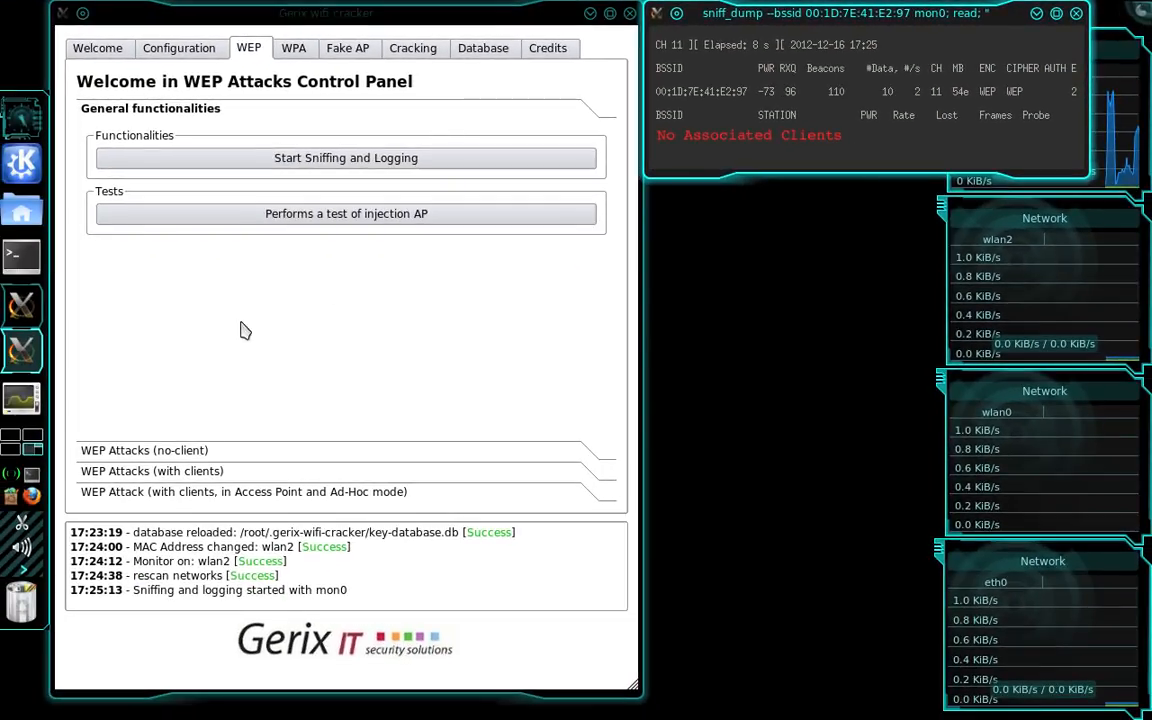
- Expand WEP Attacks (no-client) and fake-authenticate with the 2WIRE425 access point
left_click(144, 450)
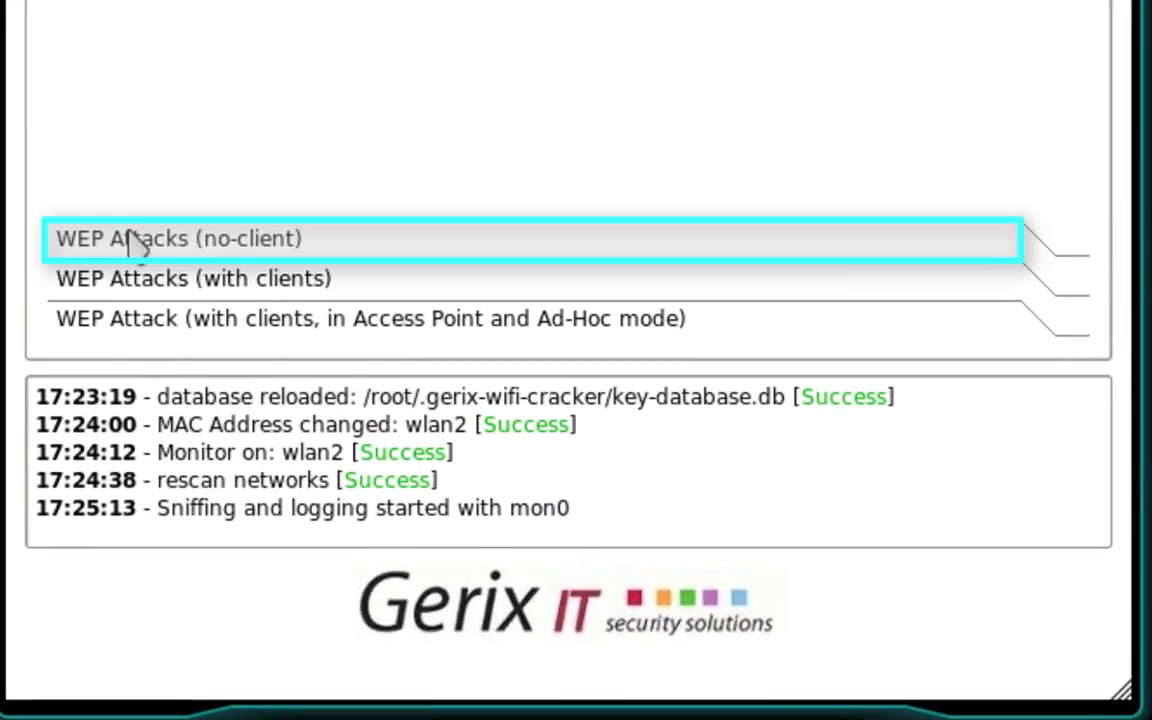
left_click(536, 240)
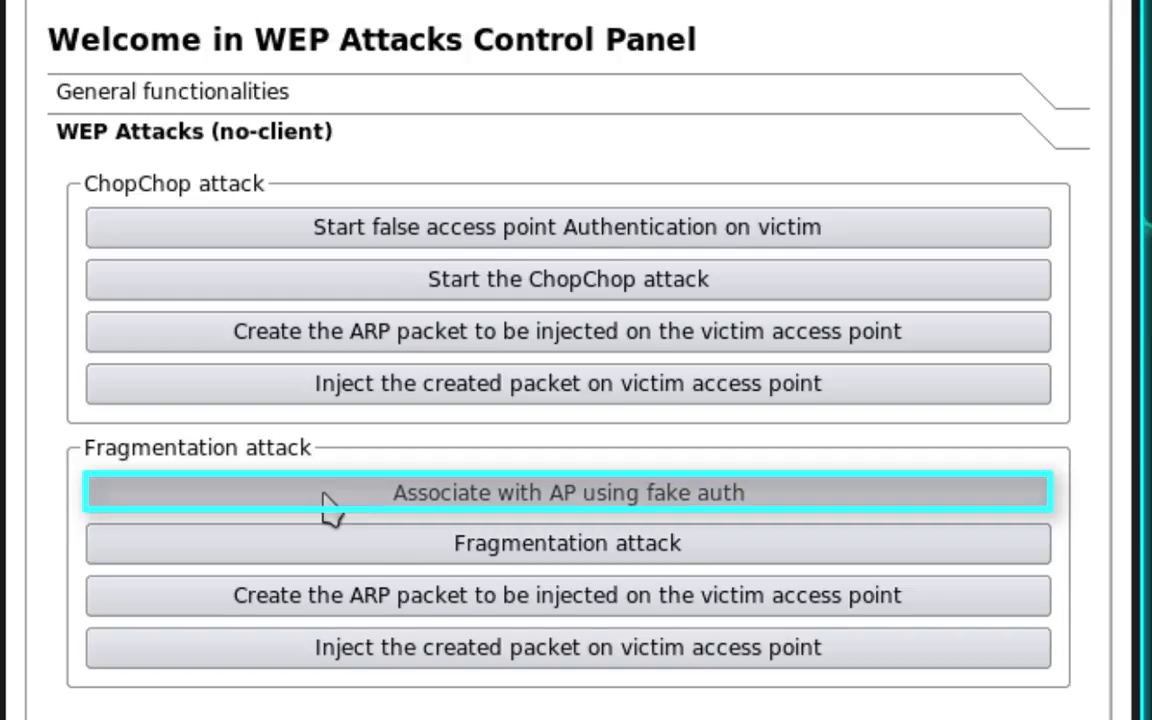
left_click(568, 492)
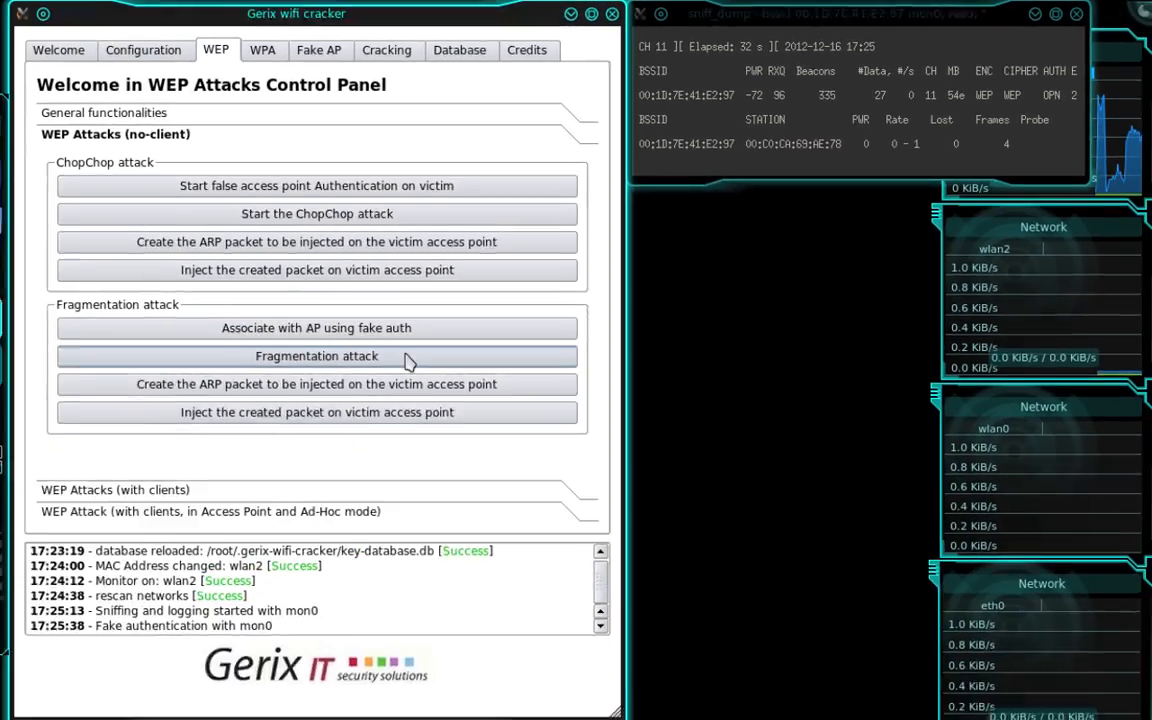
- Run the fragmentation attack and accept the captured data packet with y in aireplay-ng
left_click(316, 356)
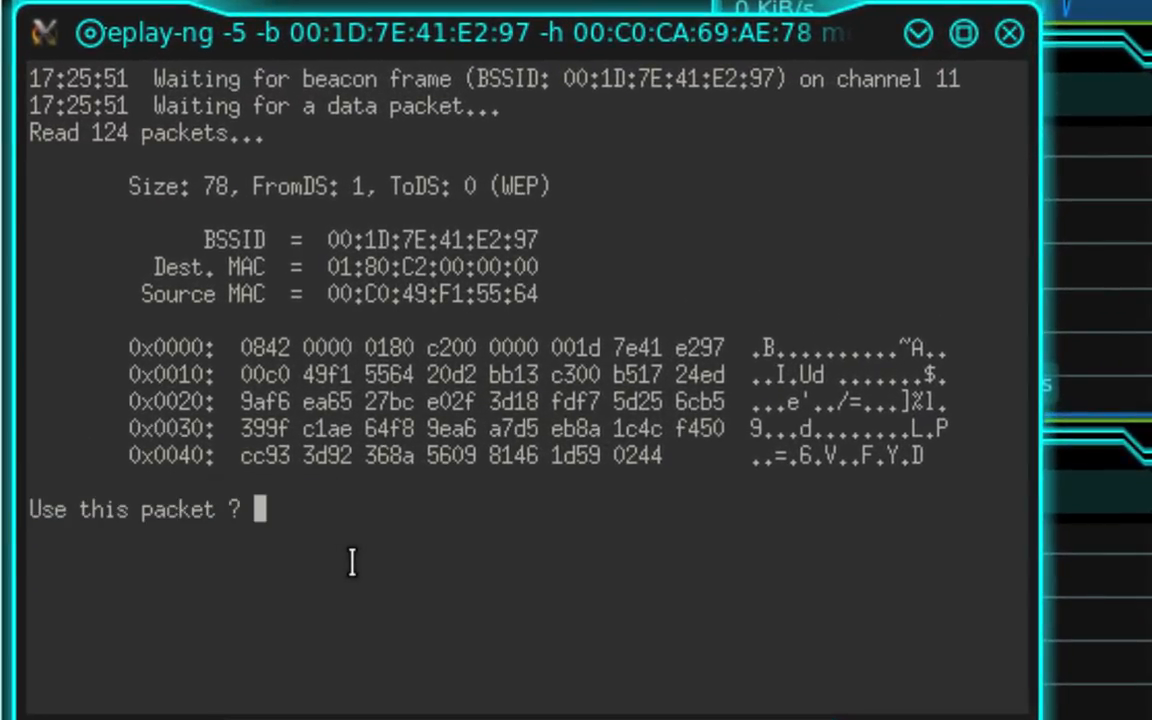
type("y")
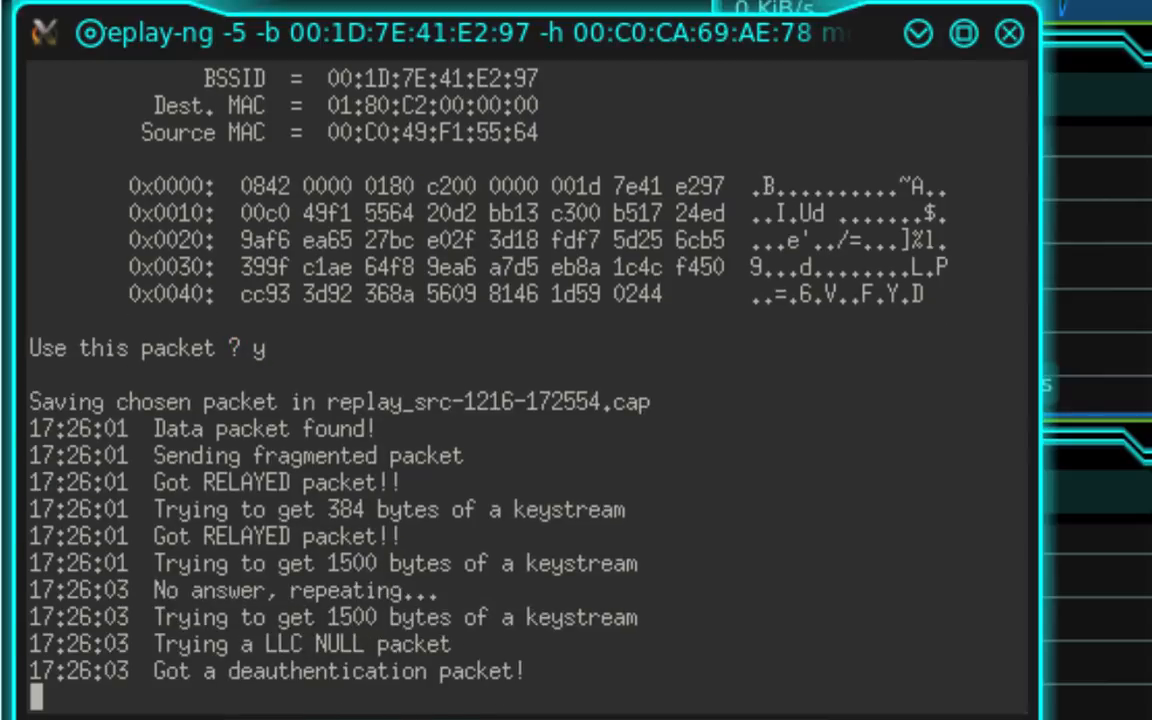
mouse_move(190, 684)
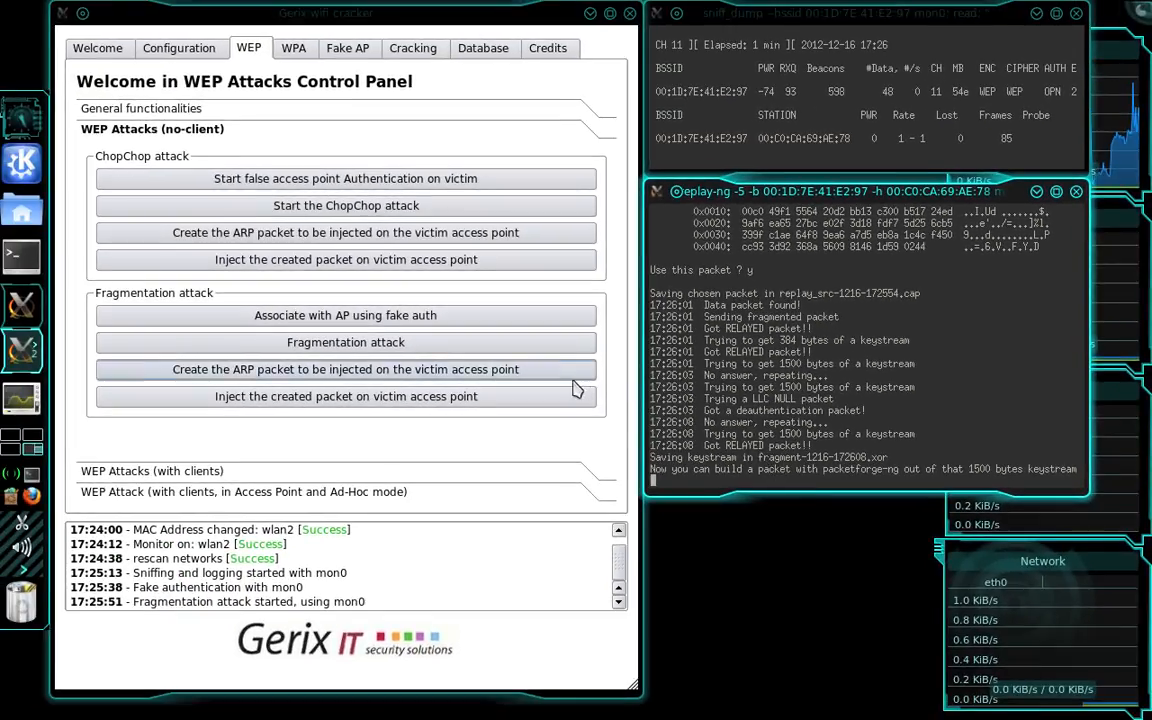
- Create the forged ARP packet from the keystream and confirm its injection with y
left_click(344, 368)
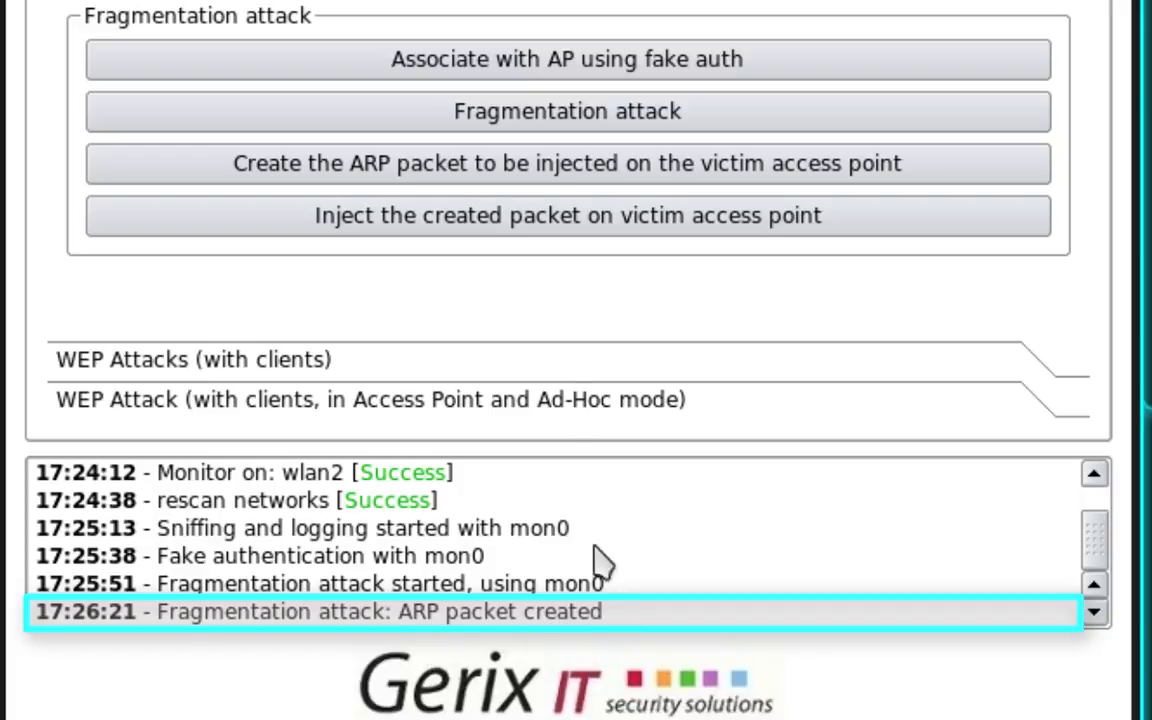
scroll("up", 3)
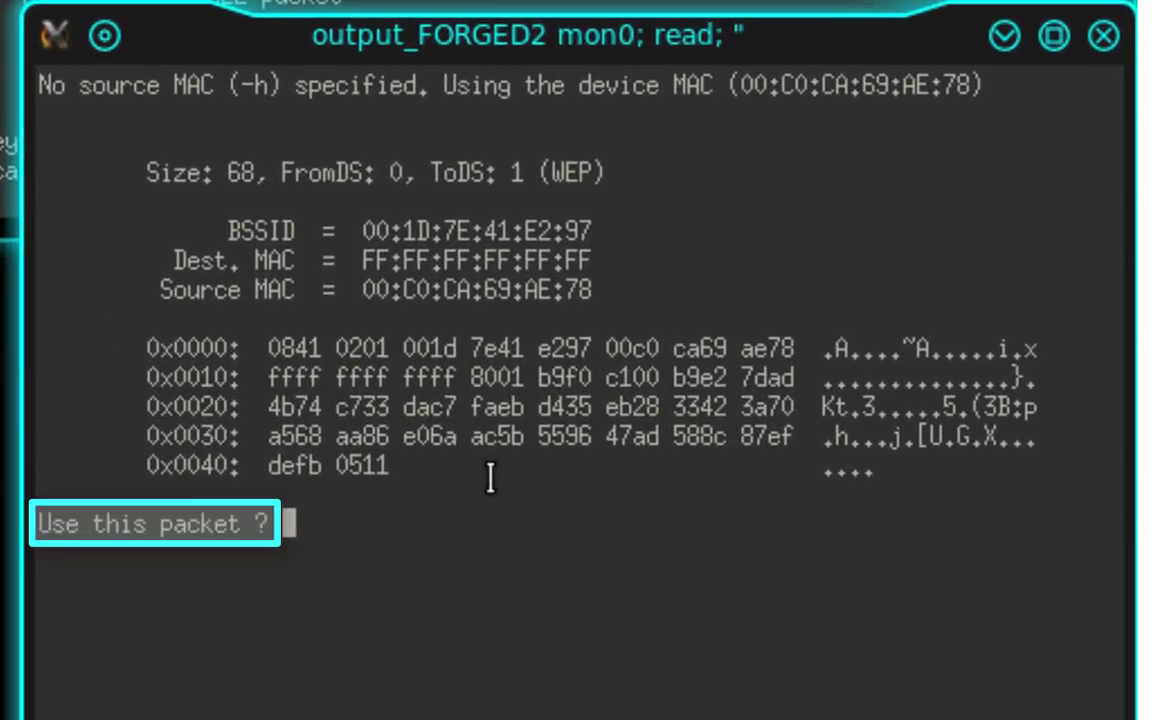
type("y")
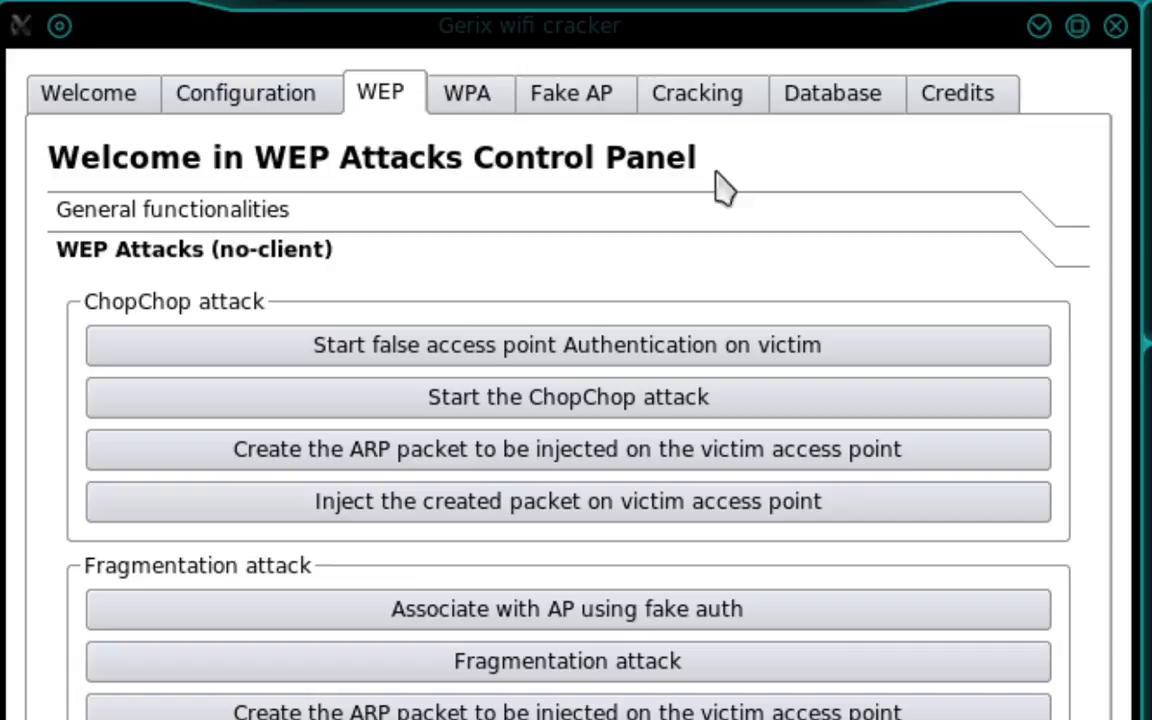
left_click(696, 94)
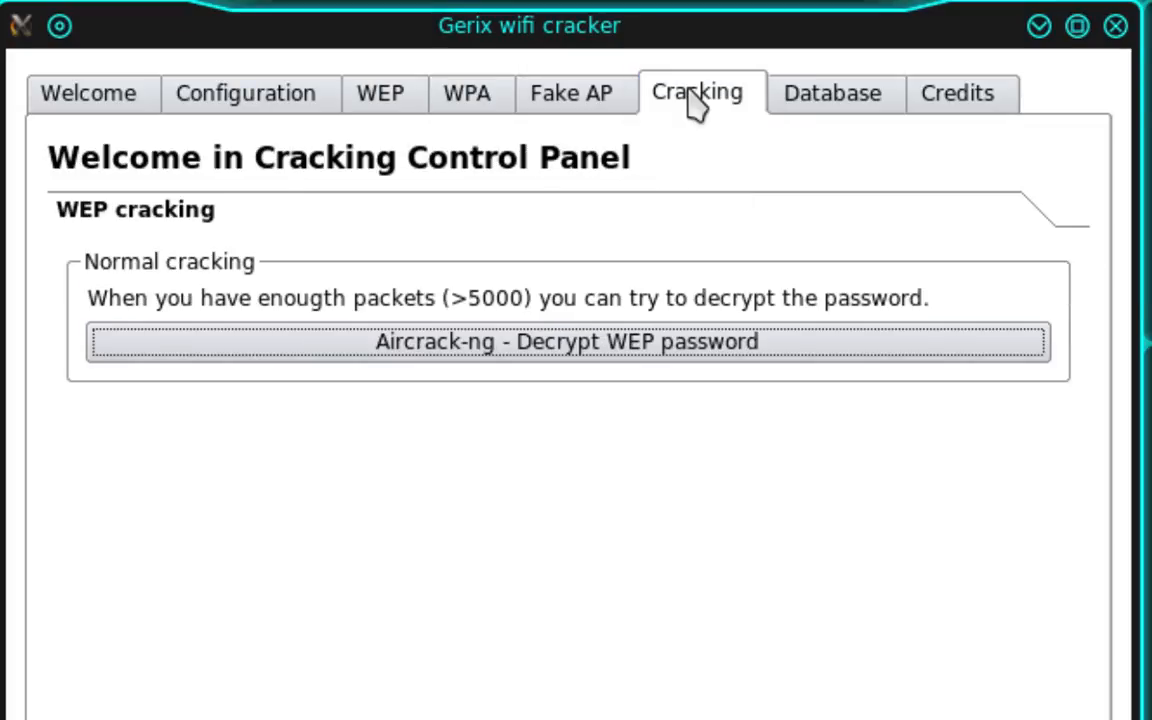
mouse_move(420, 376)
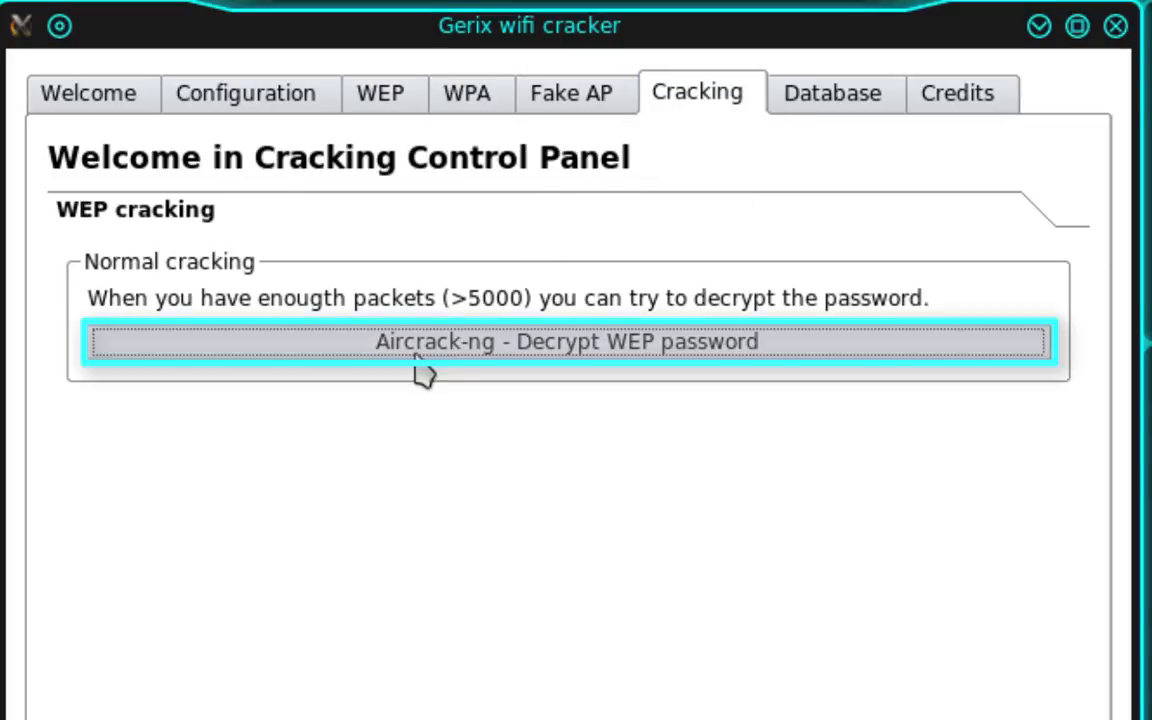
mouse_move(476, 376)
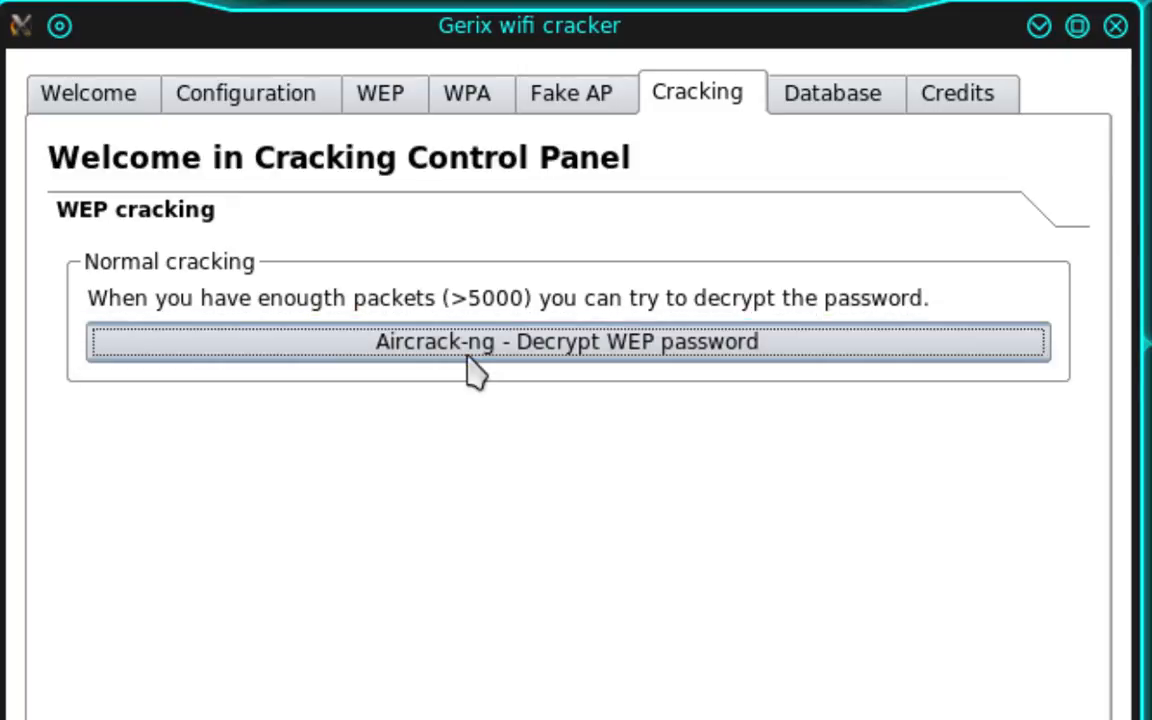
left_click(568, 340)
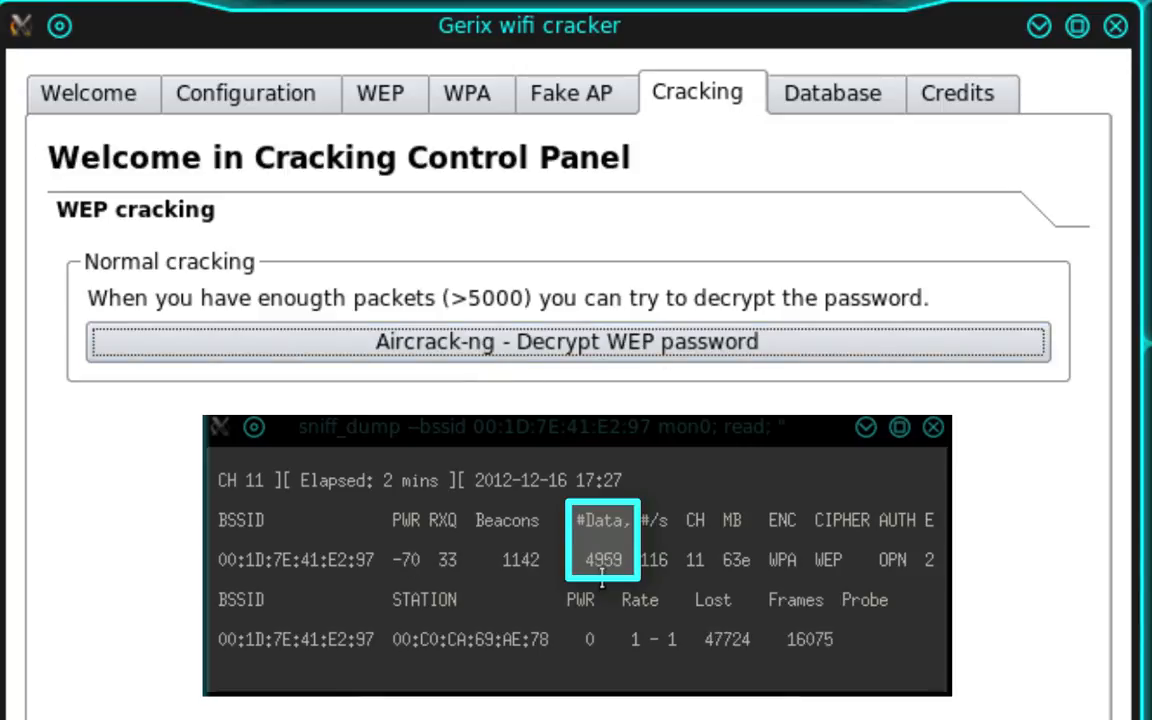
mouse_move(498, 362)
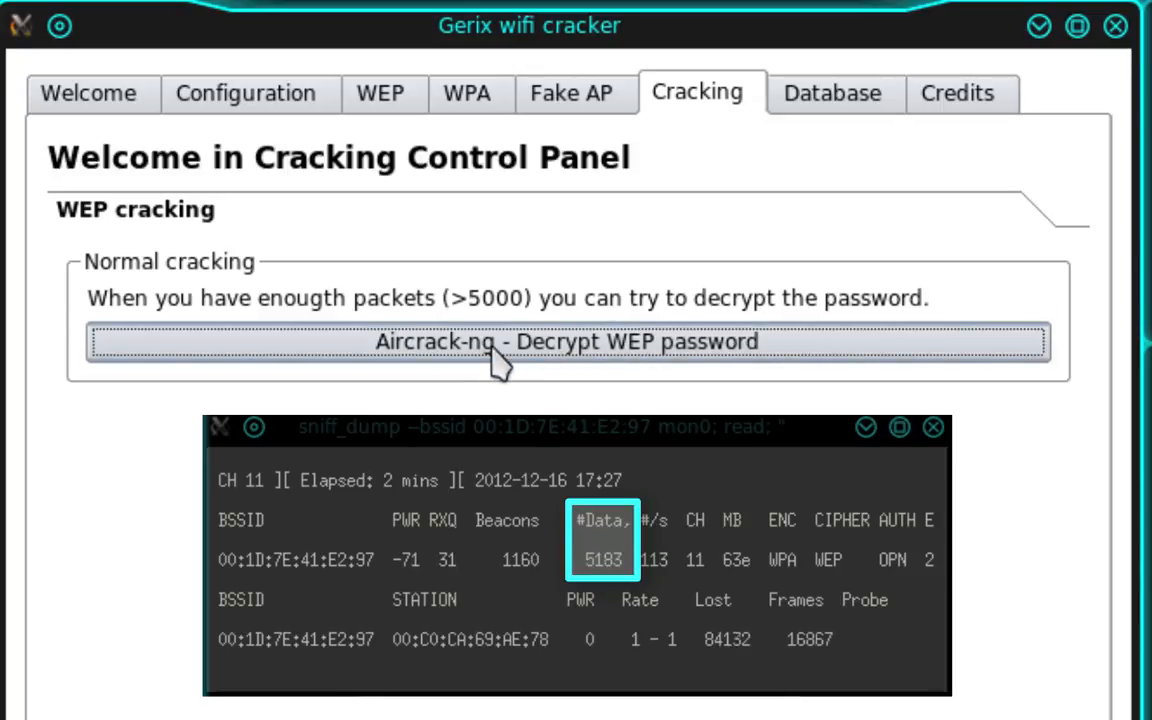
left_click(568, 340)
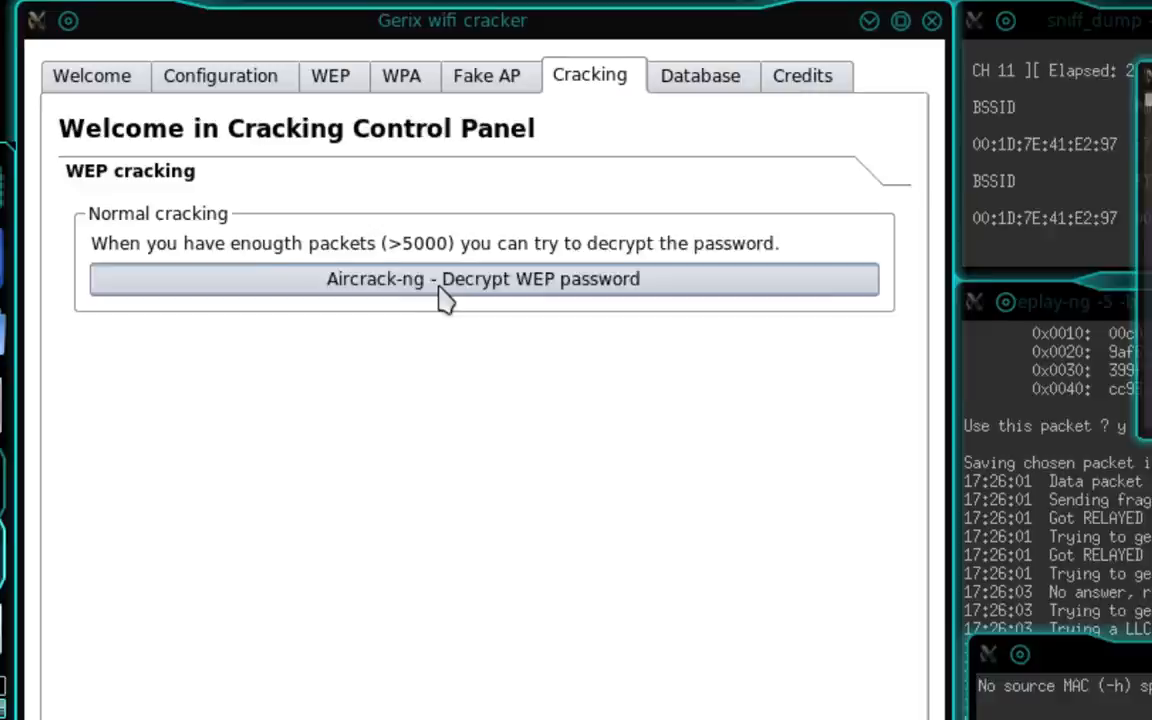
left_click(484, 280)
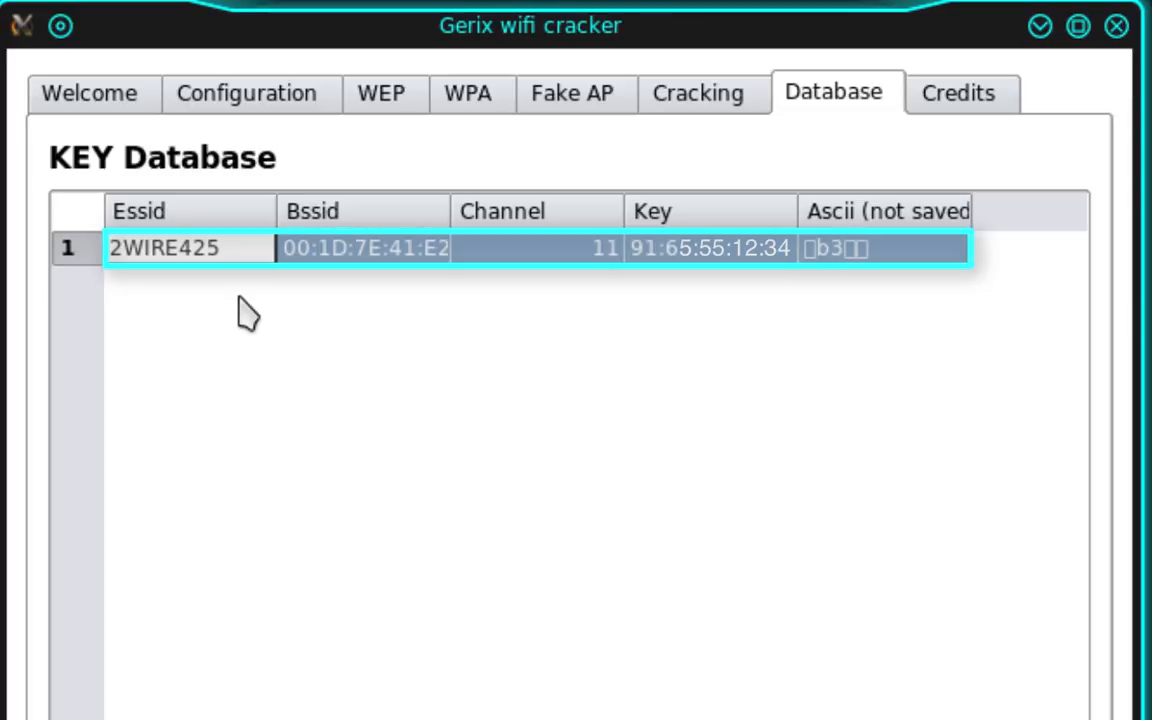
double_click(164, 248)
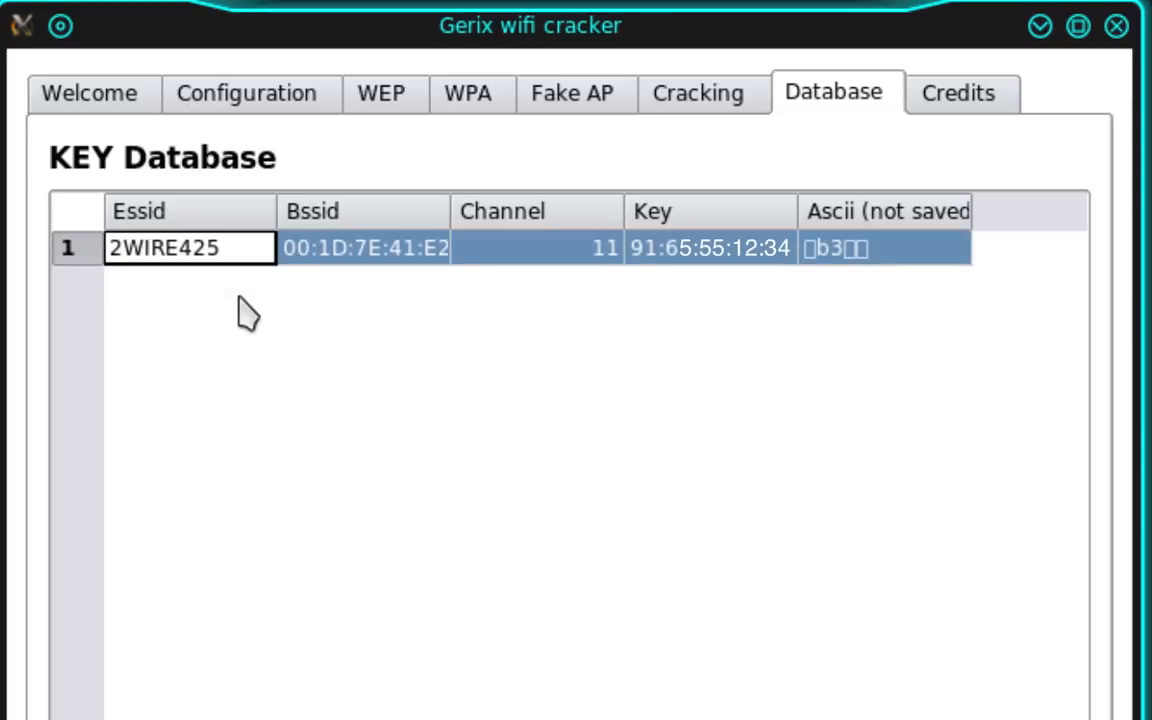